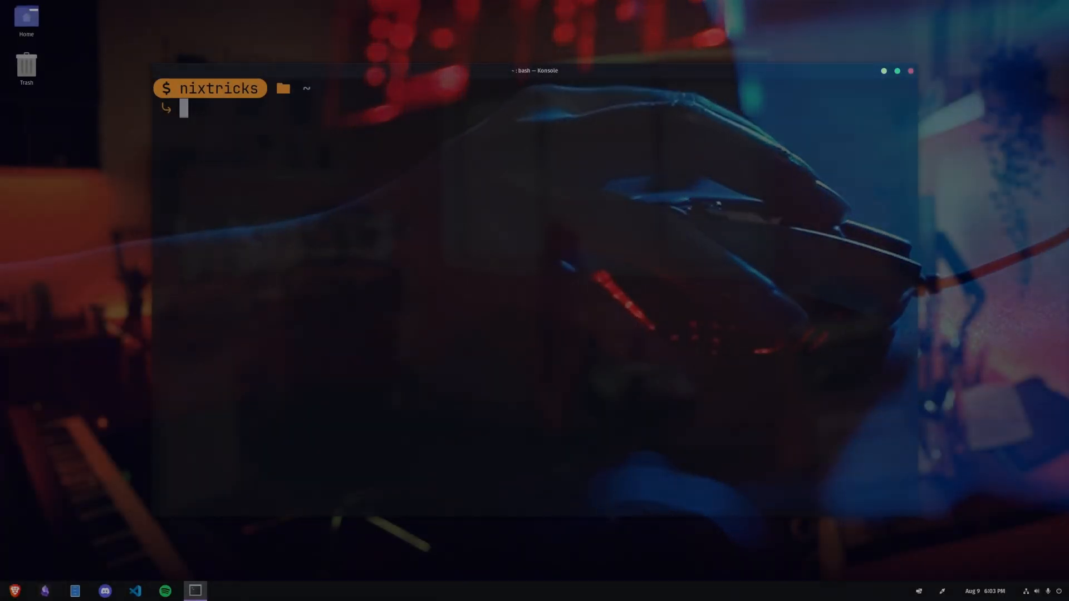
Edit the NIX profile's Appearance margins value in Konsole and apply it.
right_click(419, 401)
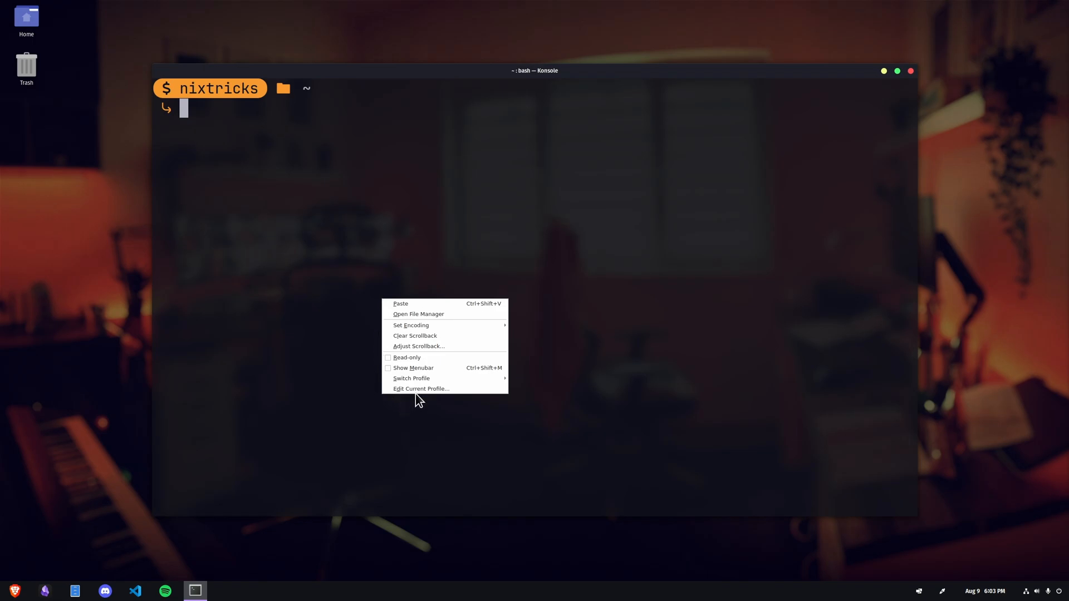
left_click(419, 389)
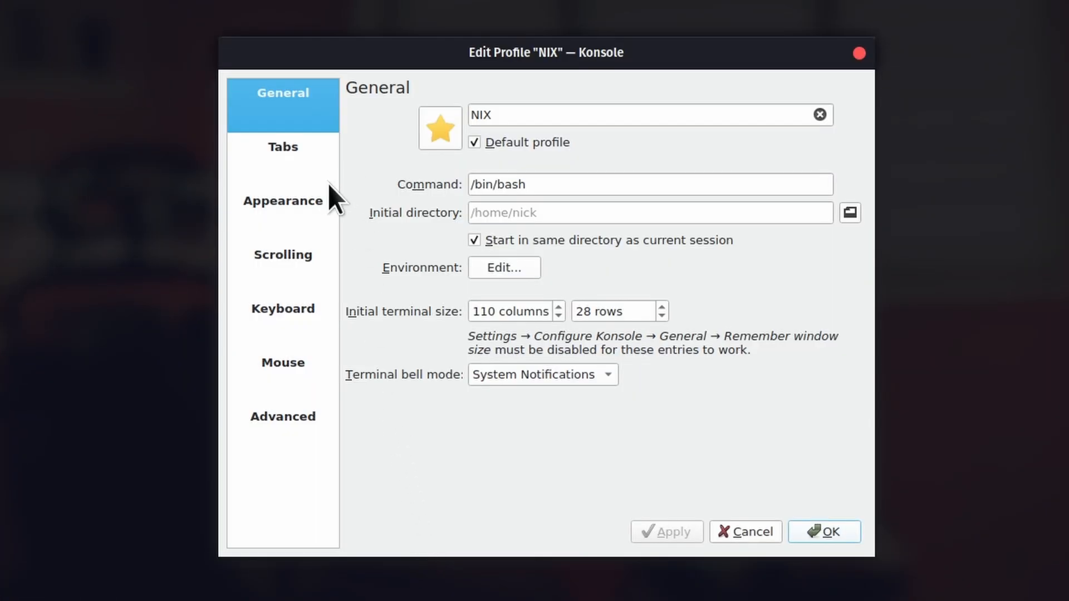
left_click(282, 200)
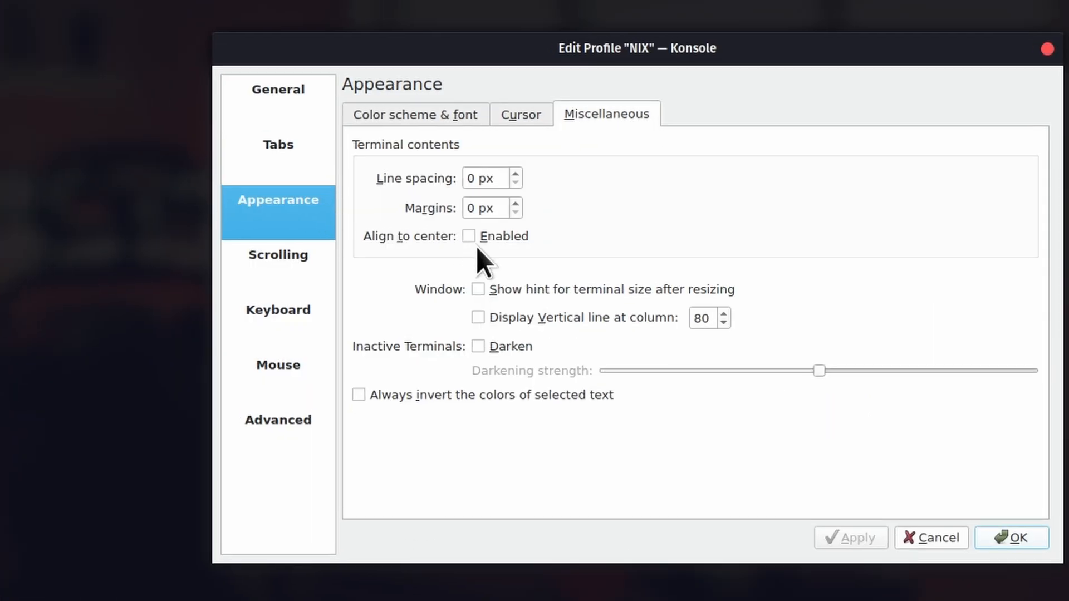
left_click(514, 203)
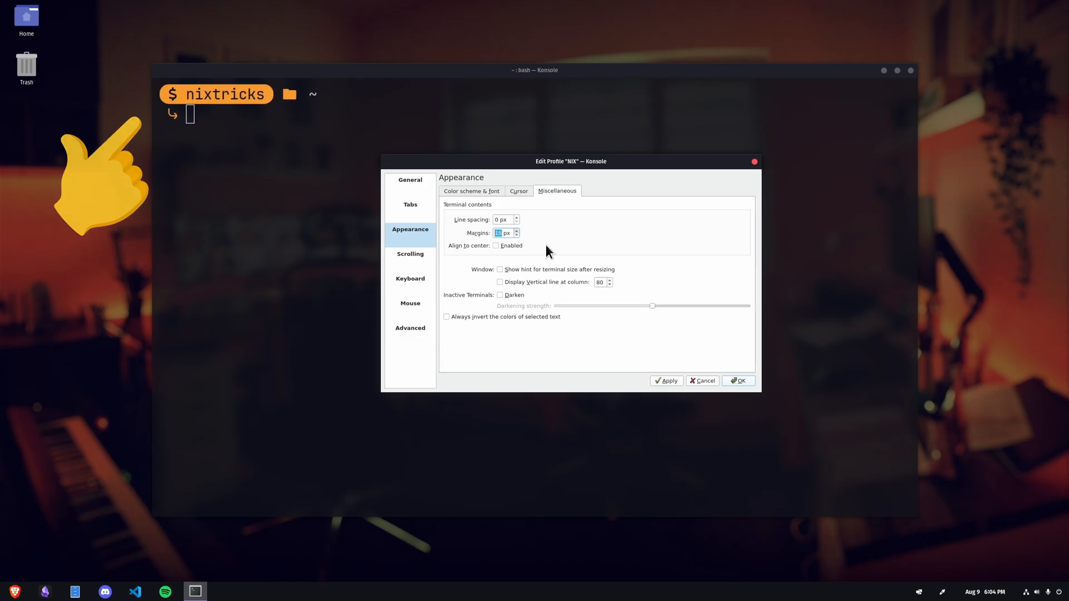
left_click(665, 380)
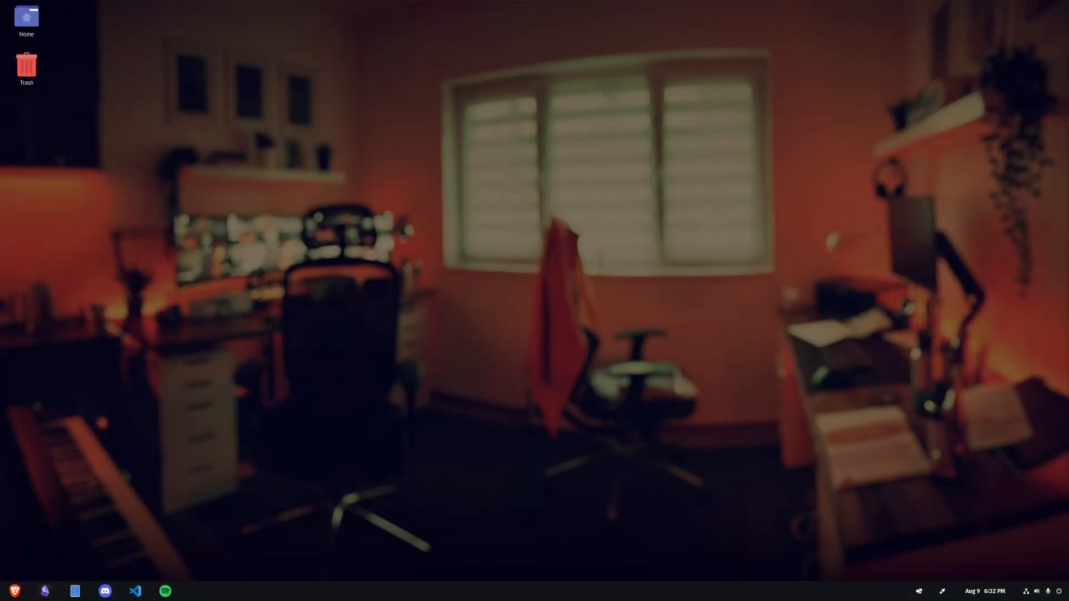
Launch Alacritty and open .config/alacritty/alacritty.yml in vim.
left_click(195, 592)
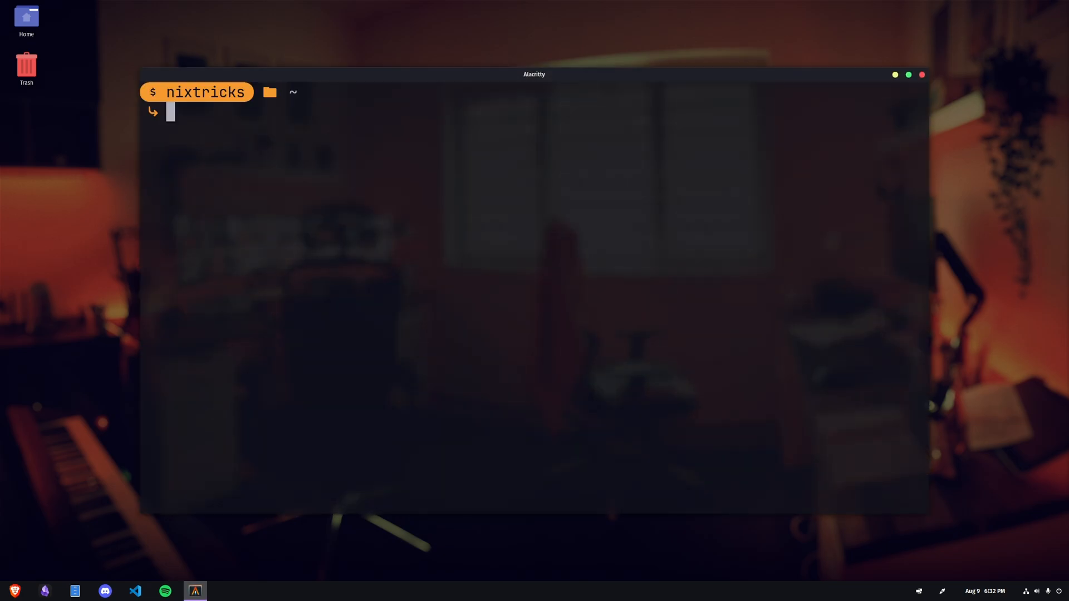
type("vim .config/a")
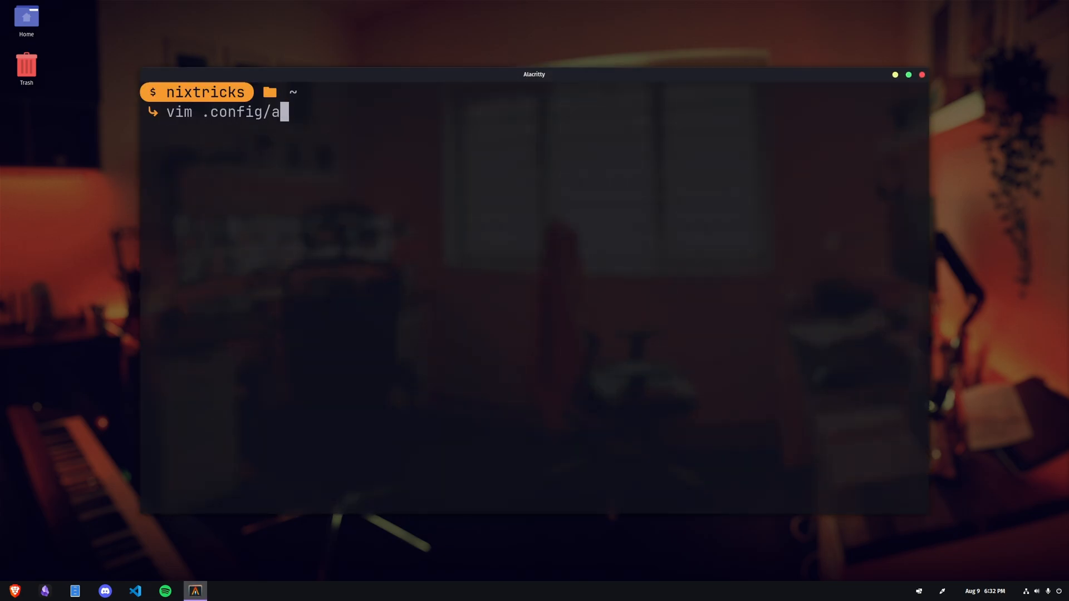
type("lacritty/alacritty.yml")
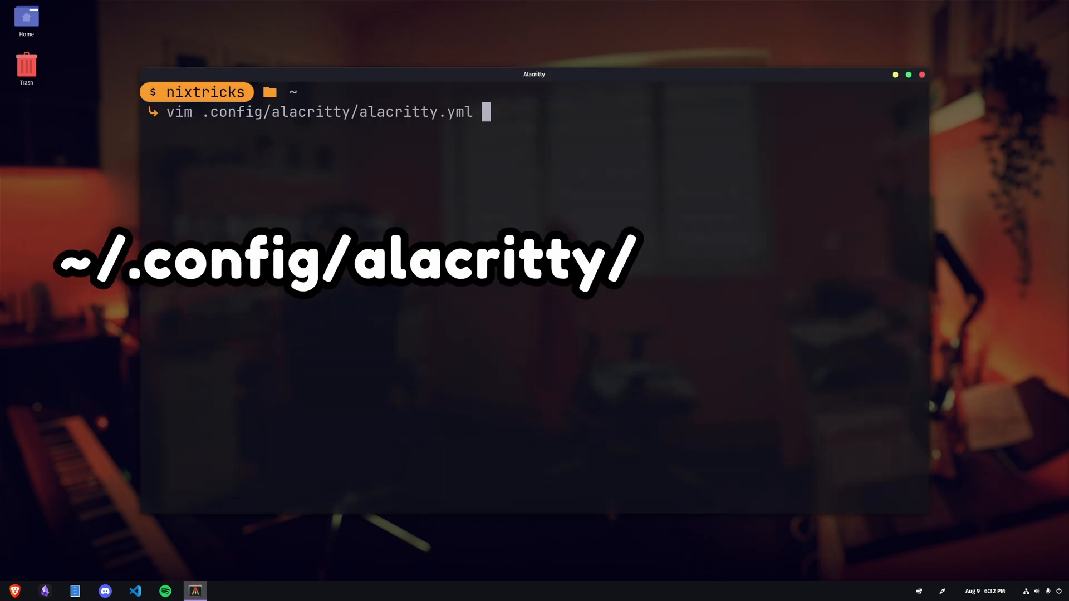
key("Return")
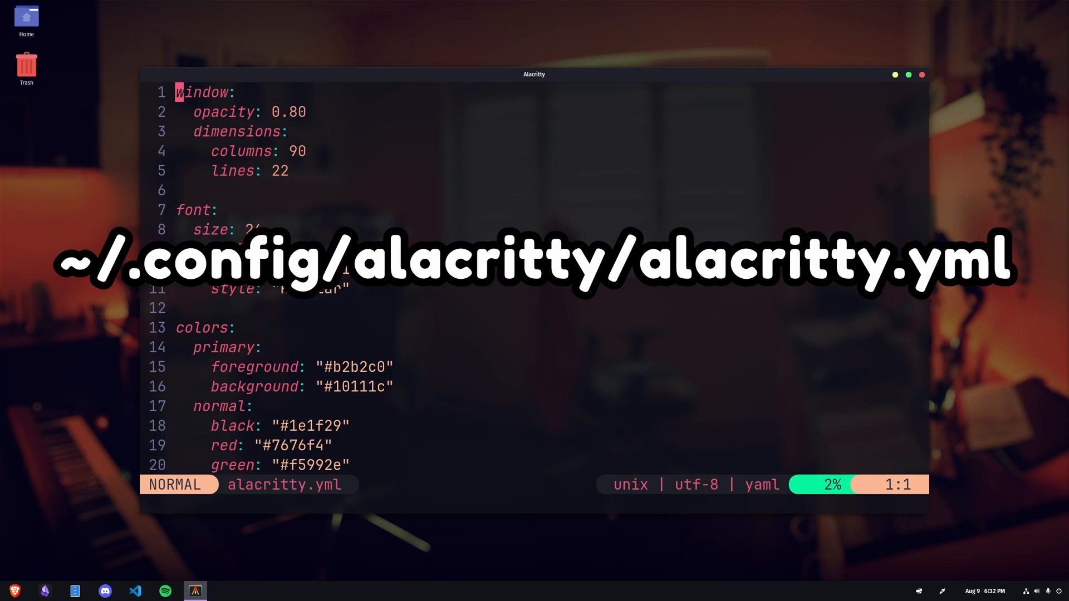
Jump to line 6 and enter a 'padding:' entry under window.
type(":6")
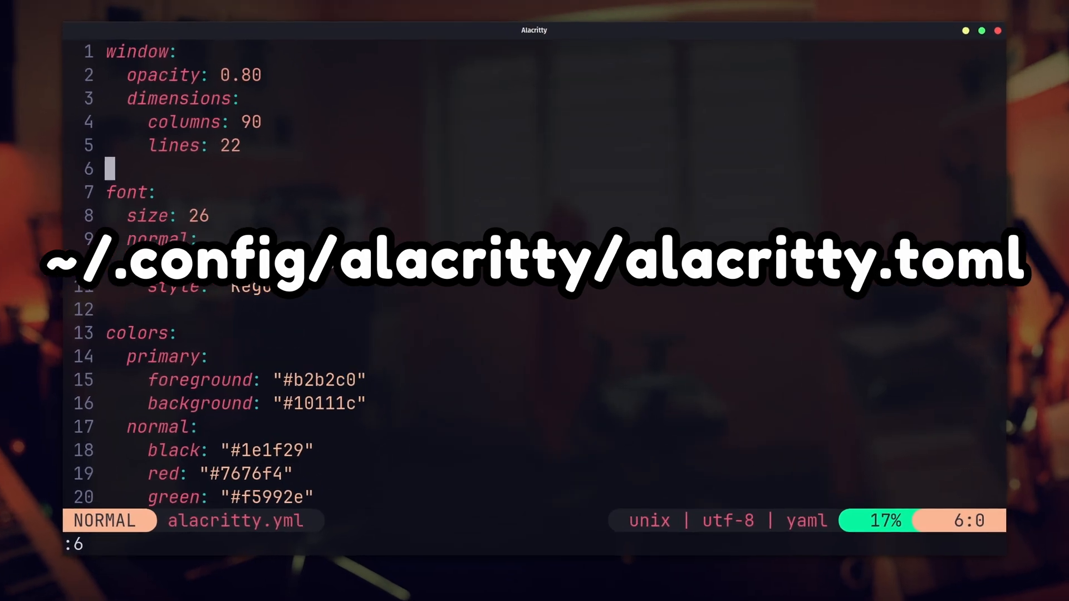
type("padding:")
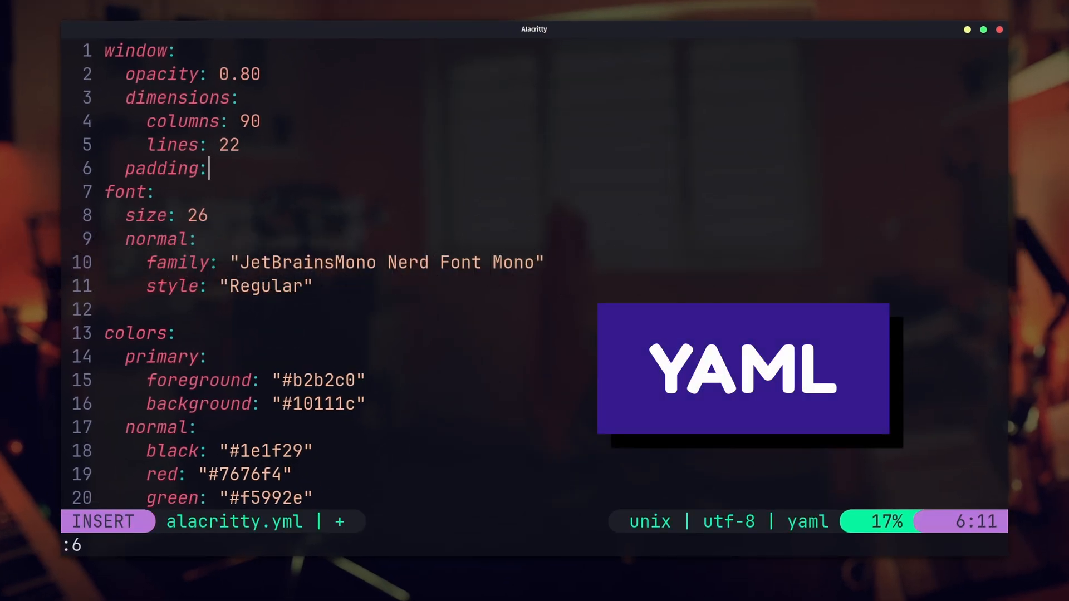
type("y")
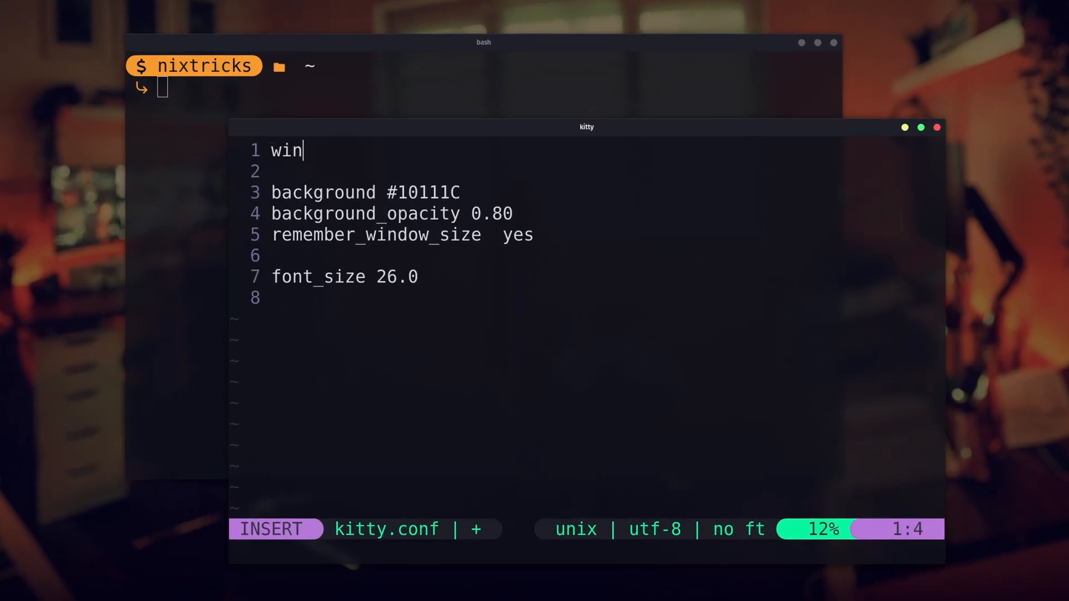
Add 'window_padding_width 24' to kitty.conf and reload kitty's config with Ctrl+Shift+F5.
type("dow_padding_width 24")
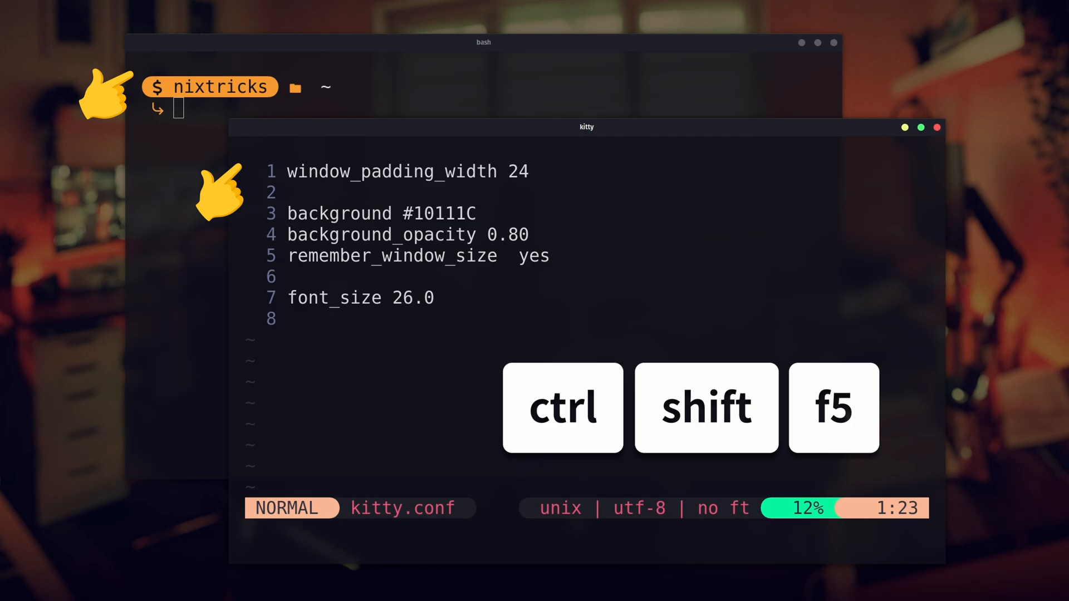
key("ctrl+shift+f5")
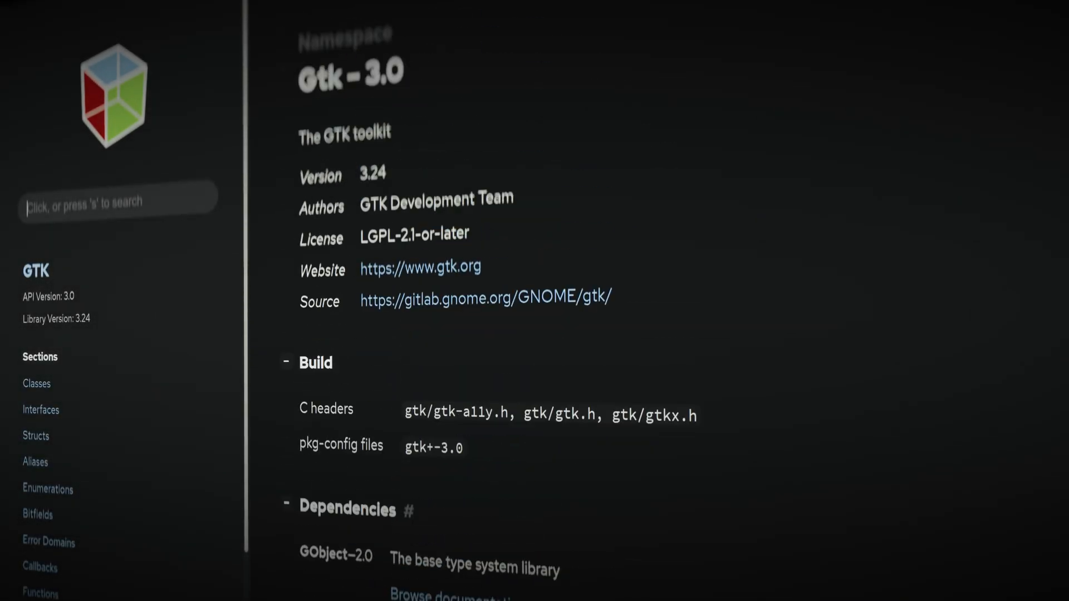
Search the GTK documentation for 'CSS' and open a CSS result.
type("CSS")
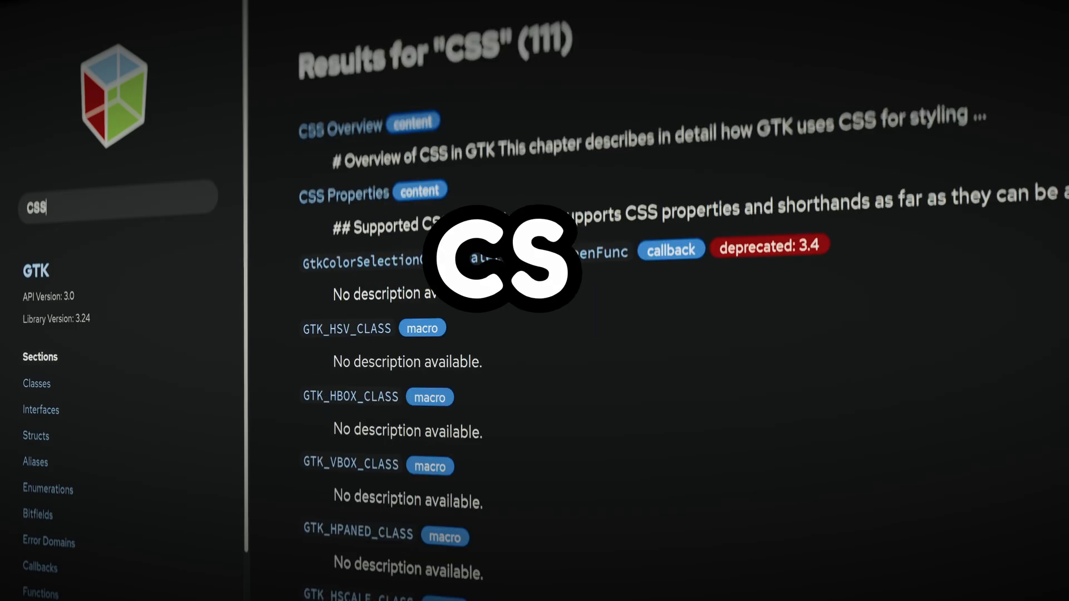
left_click(340, 127)
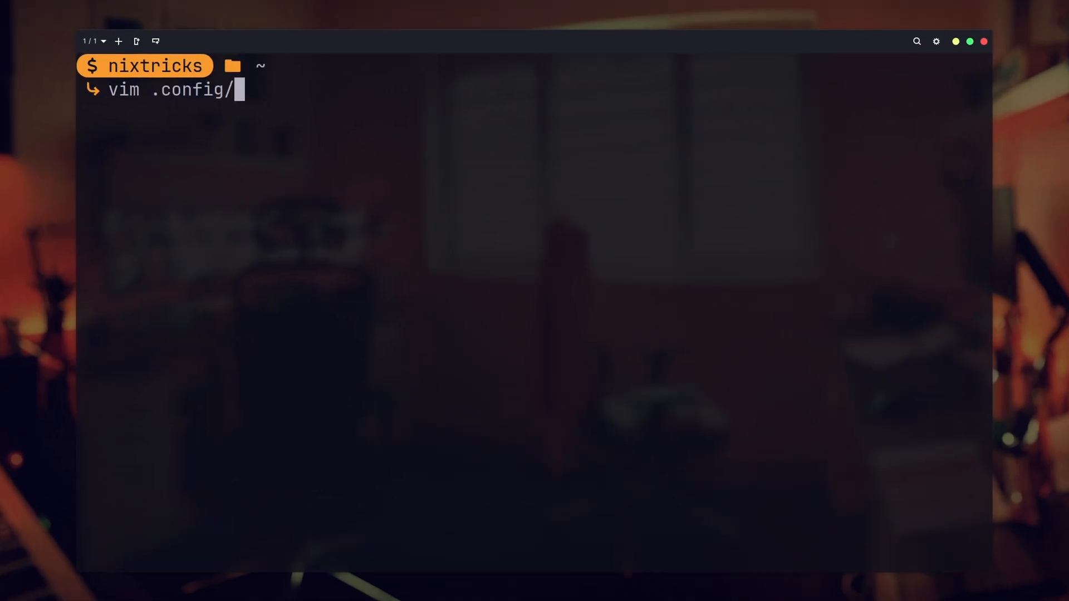
Tab-complete the vim command path to .config/gtk-3.0/gtk.css.
type("gtk-")
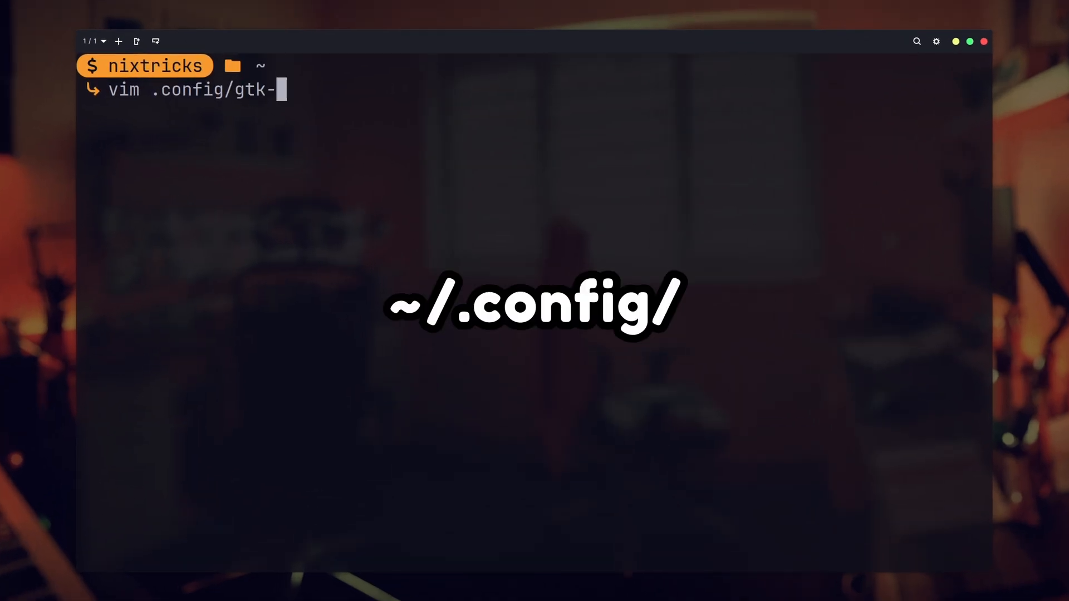
key("Tab")
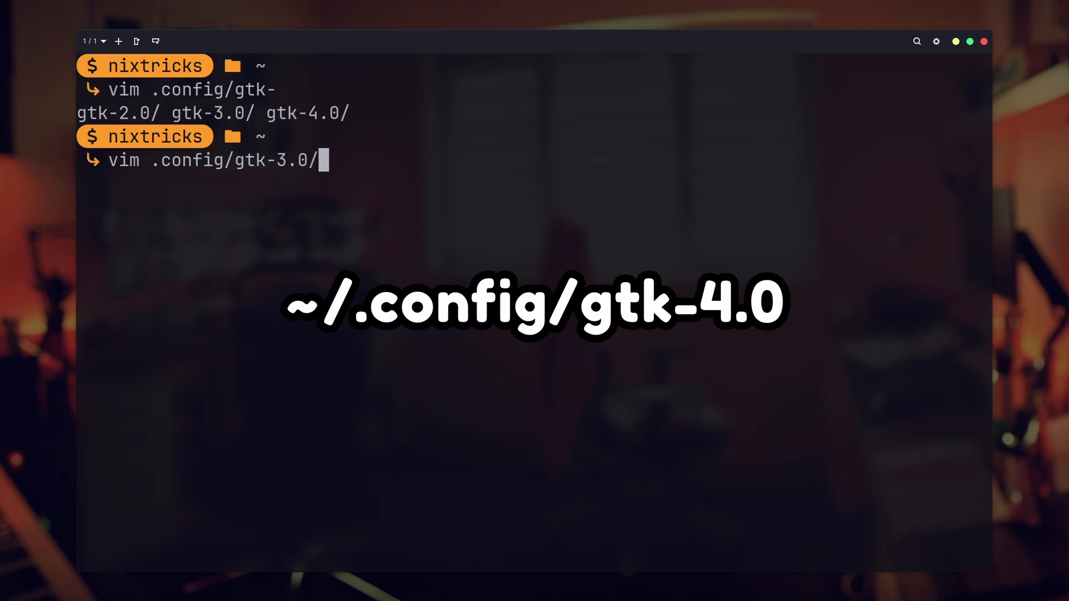
type("g")
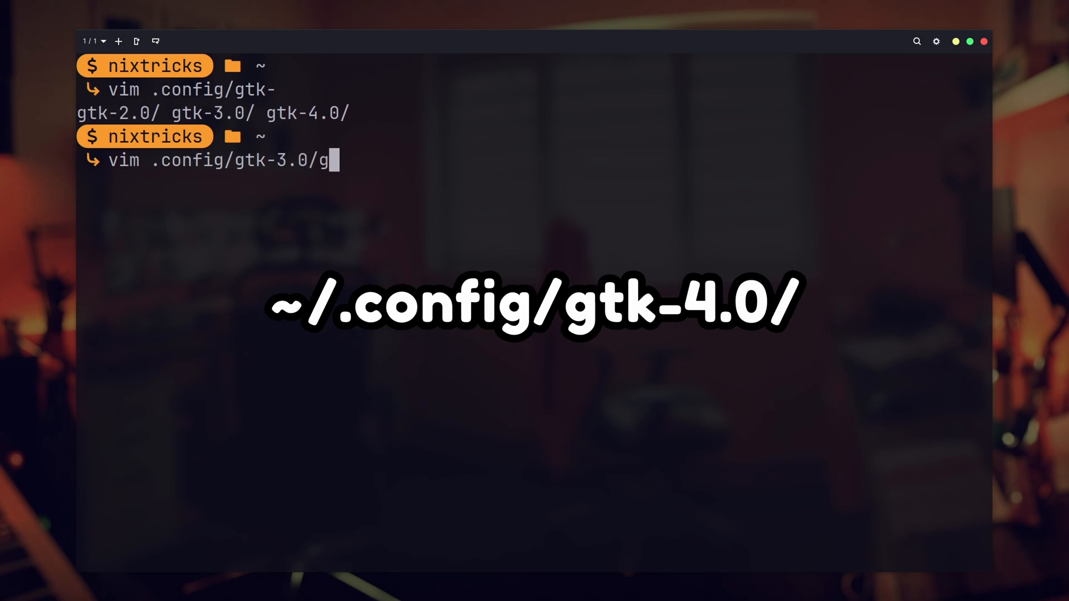
type("tk.css")
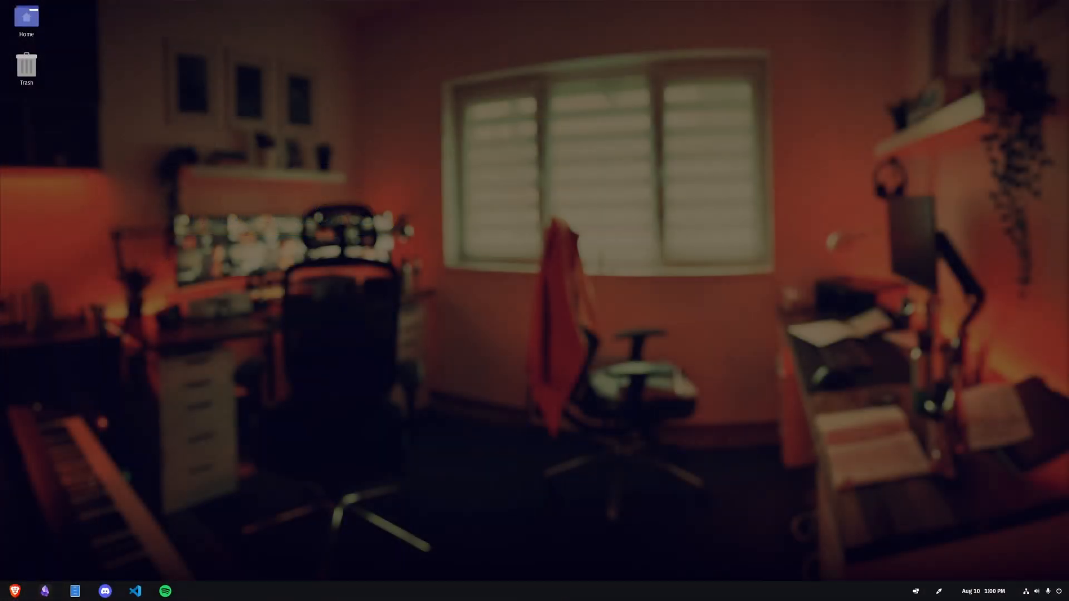
Launch Tilix, run xfce4-terminal, and begin typing 'guake > /dev/null'.
left_click(225, 591)
type("gnome-terminal")
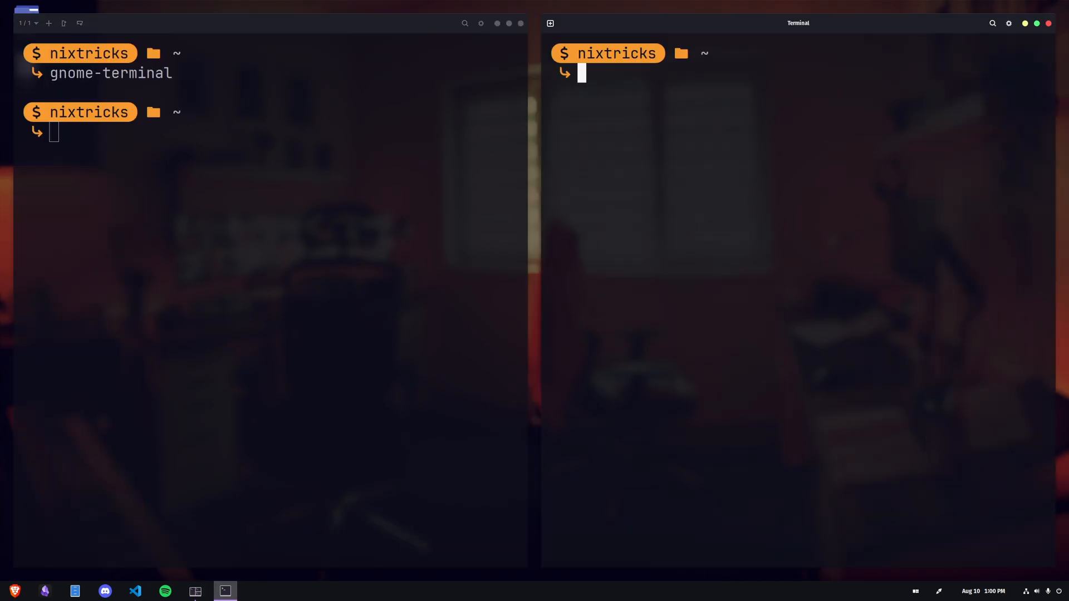
type("xfce4-")
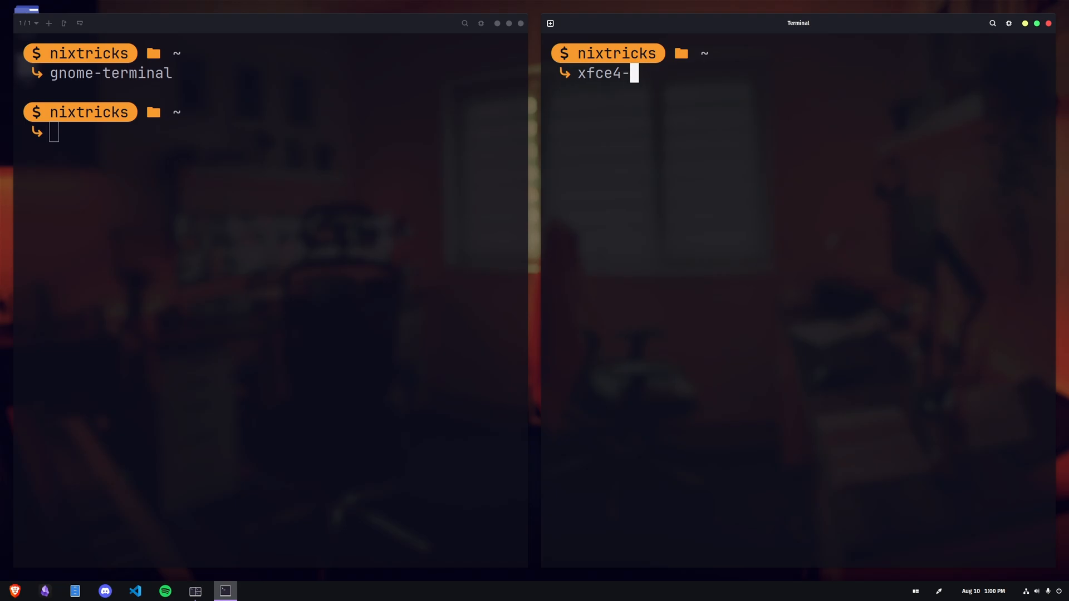
key("Return")
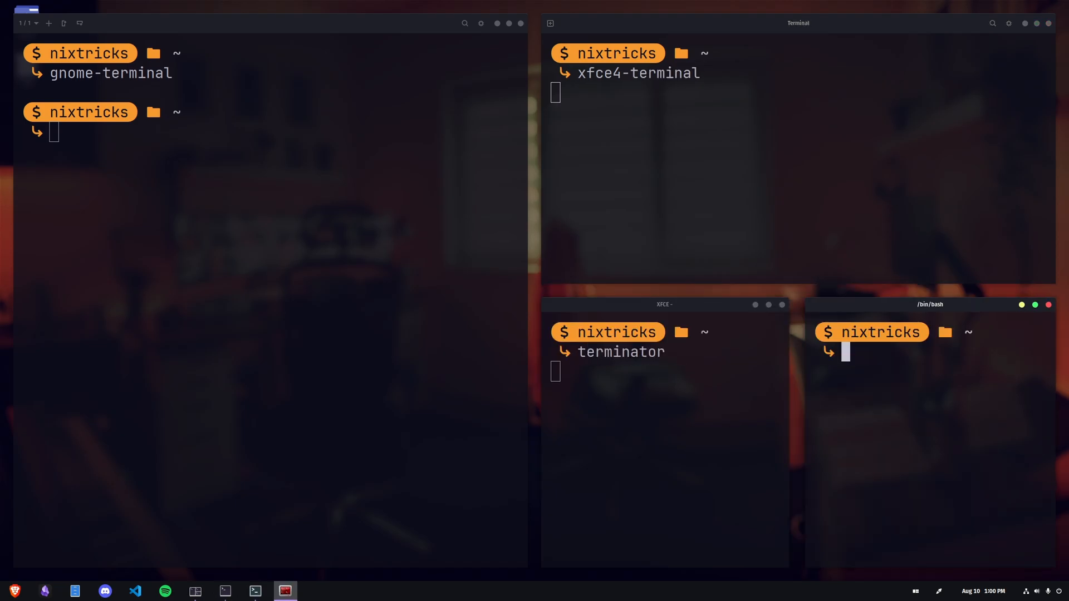
type("guake")
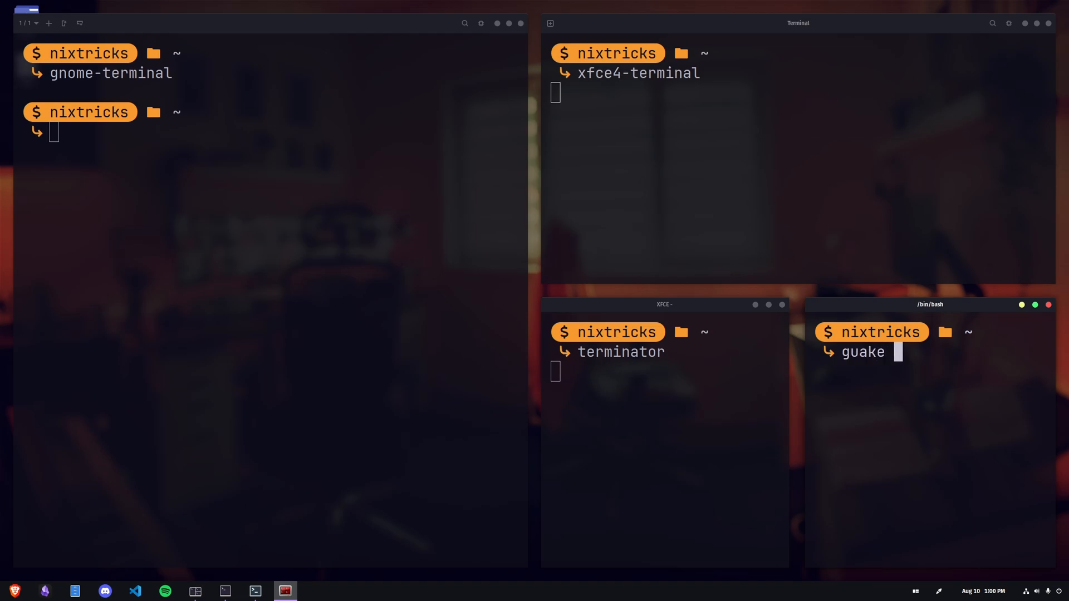
type("> /dev/nu")
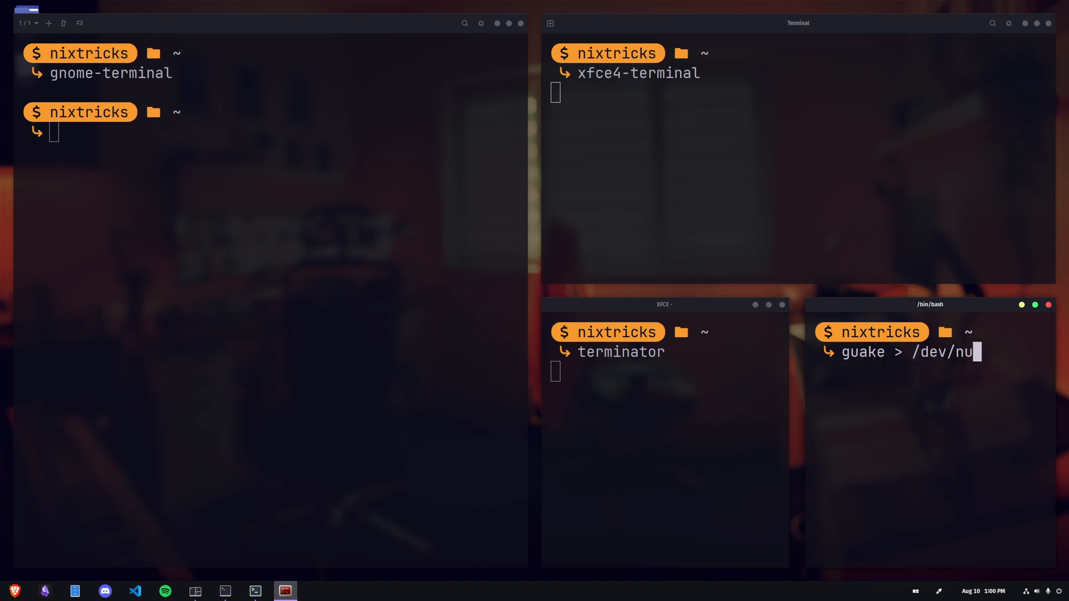